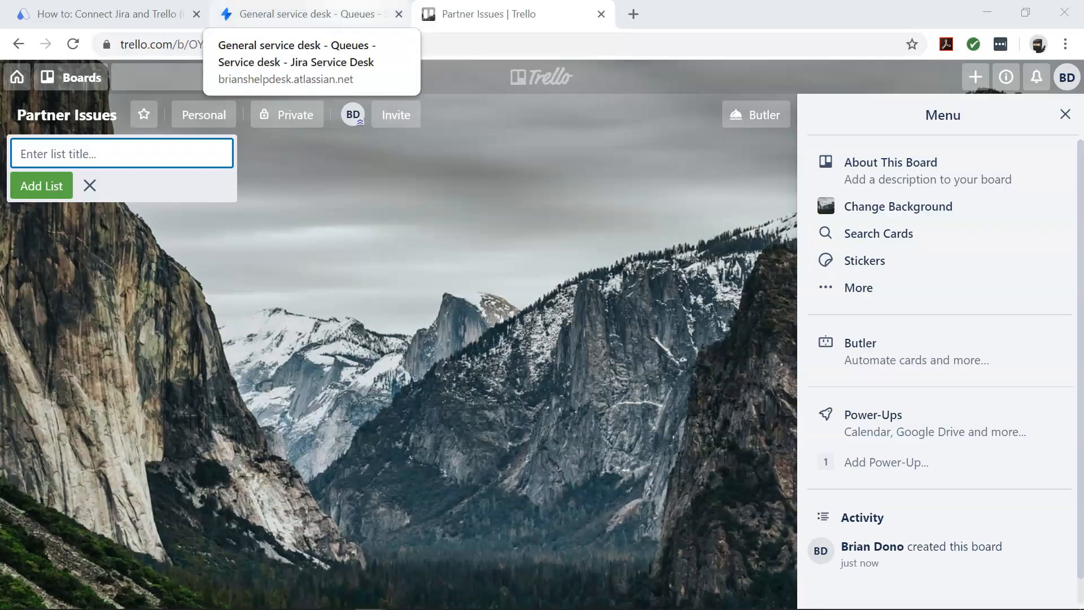
Step: Move from the Partner Issues board through the Jira service desk to Automate.io's Jira–Trello integration page
left_click(308, 14)
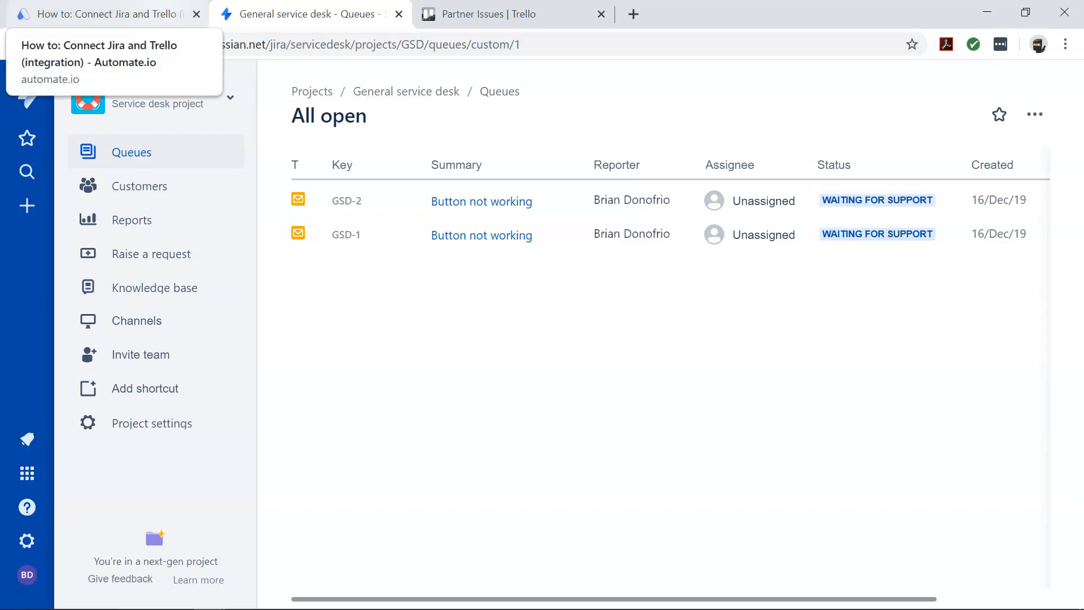
left_click(104, 13)
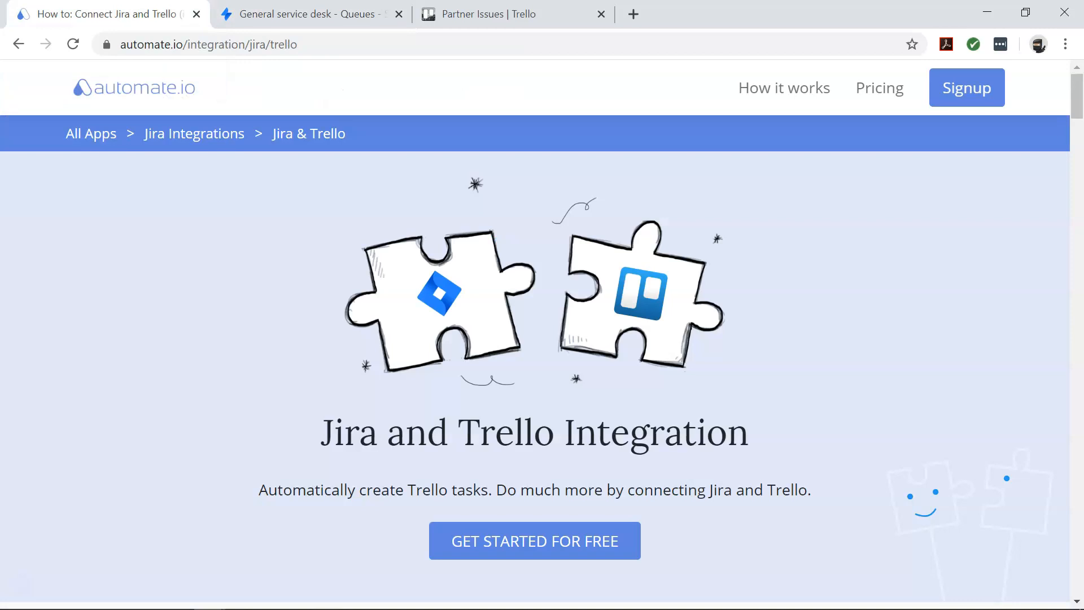
Step: Scroll to Popular Integrations and open the 'Create Trello cards for new Jira issues' bot
scroll("down", 3)
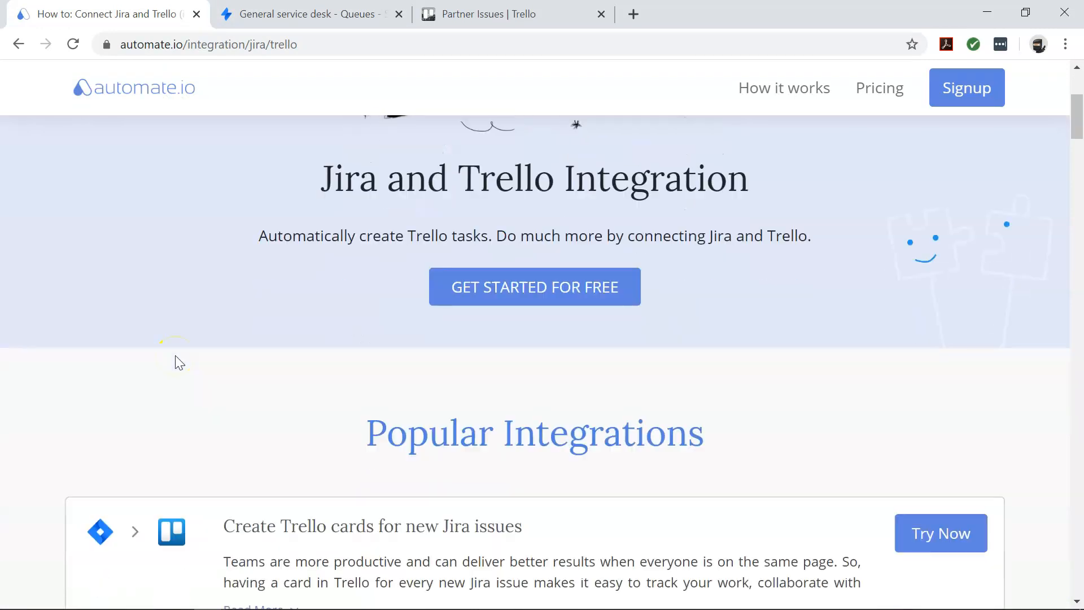
scroll("down", 3)
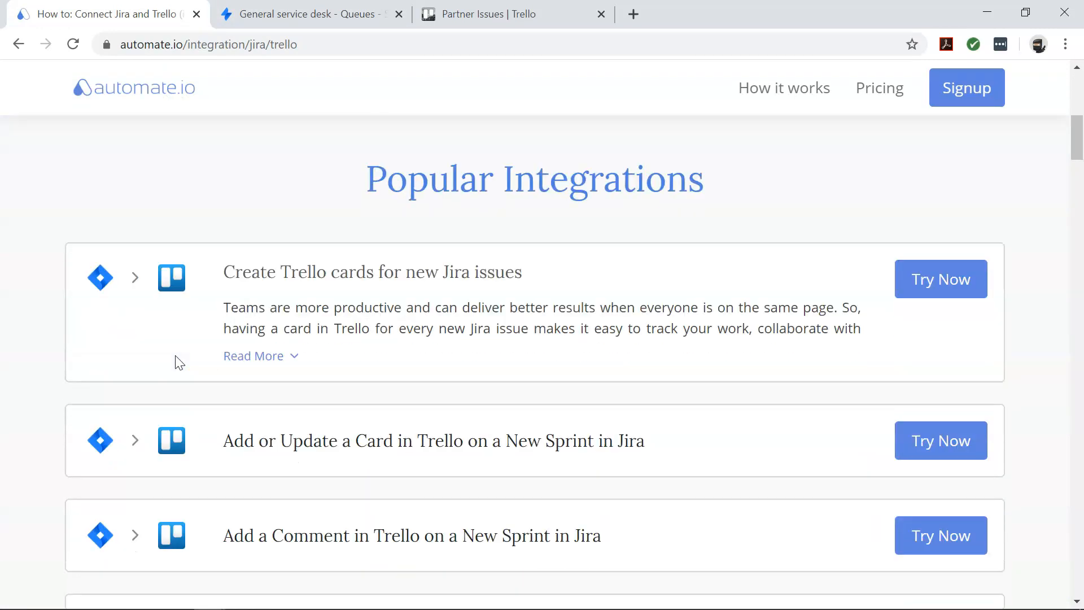
left_click(207, 43)
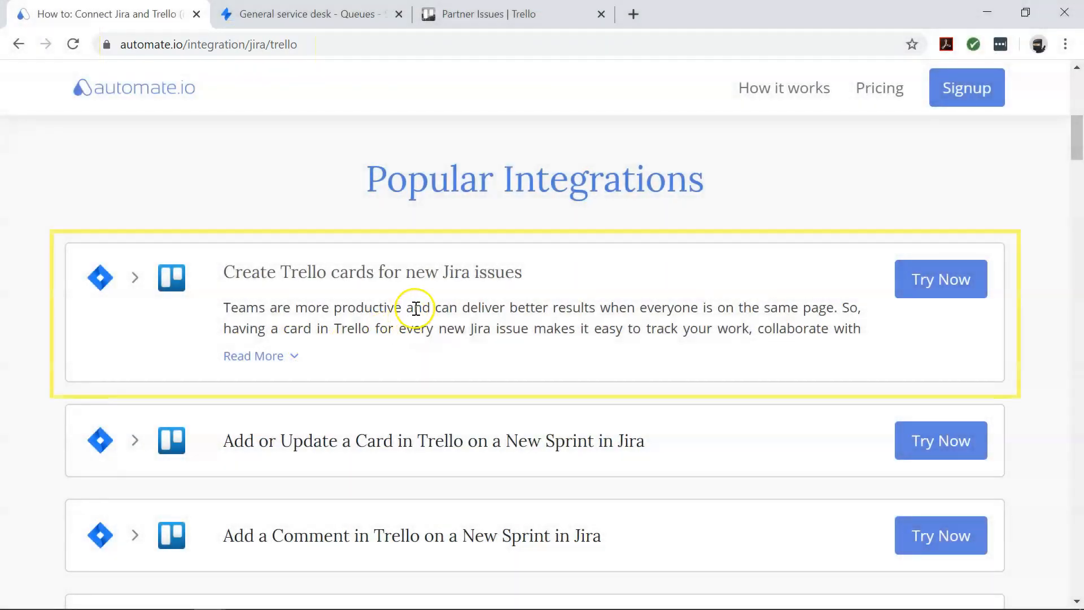
left_click(939, 278)
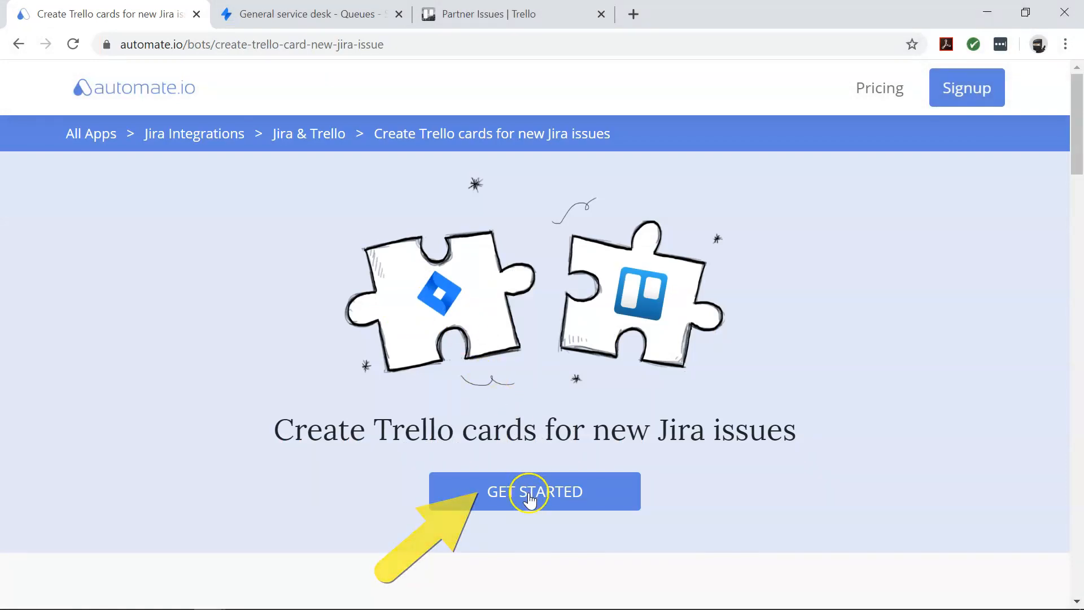
Step: Get started on the bot and connect both the Jira trigger and Trello action accounts
left_click(533, 491)
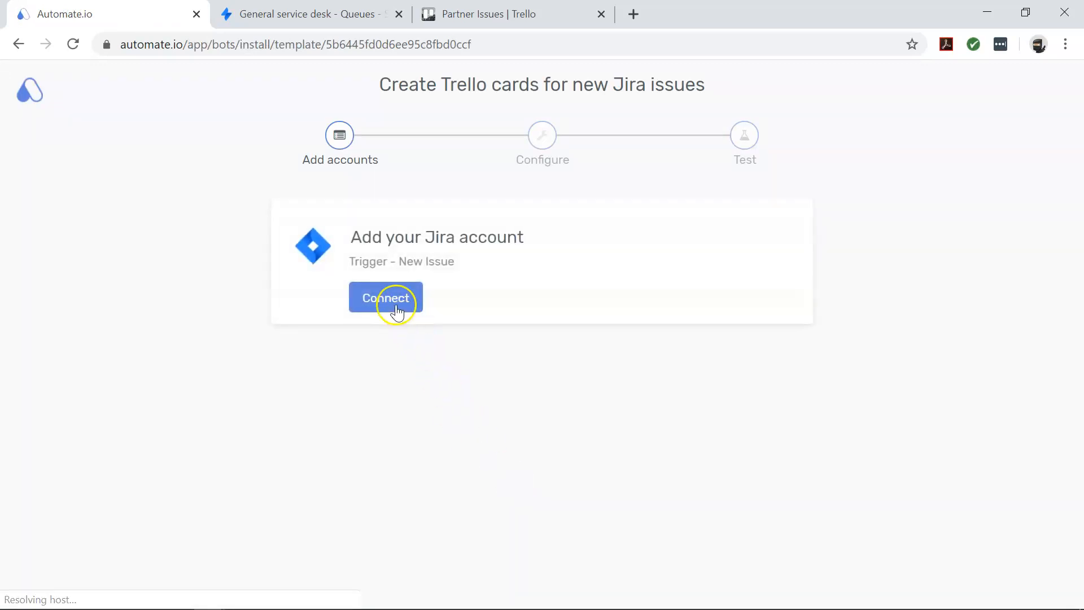
left_click(385, 298)
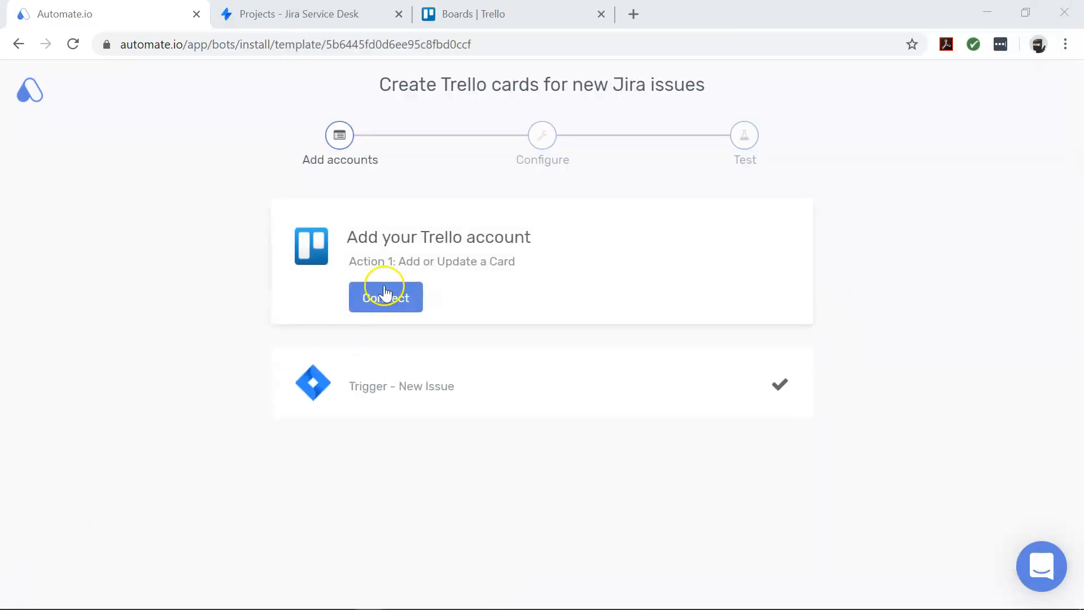
left_click(385, 296)
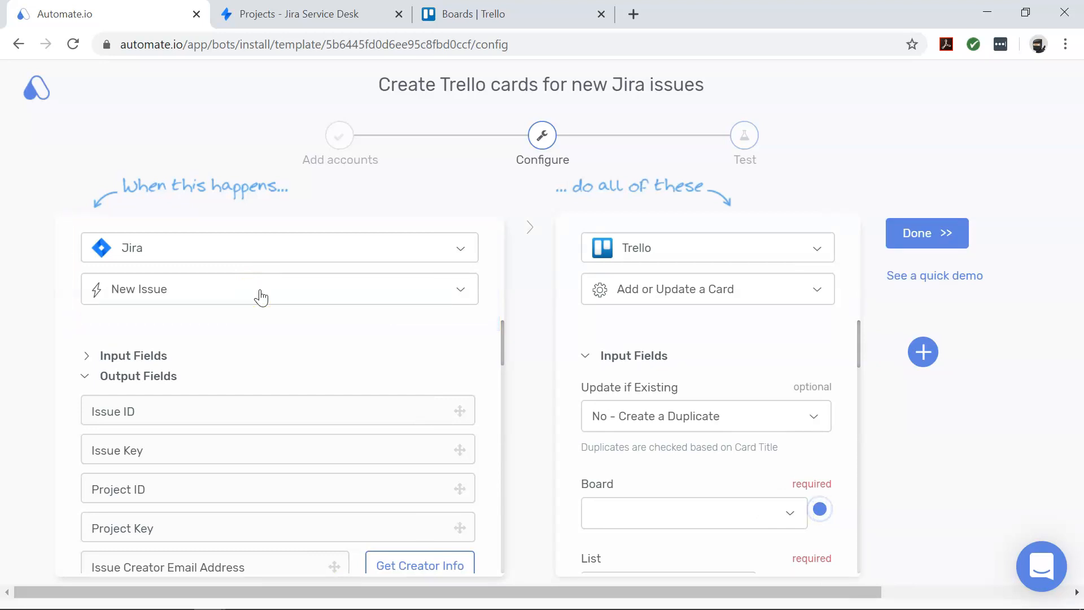
Step: Expand the Trello 'Add or Update a Card' action panel to reveal its Board and List fields
left_click(278, 289)
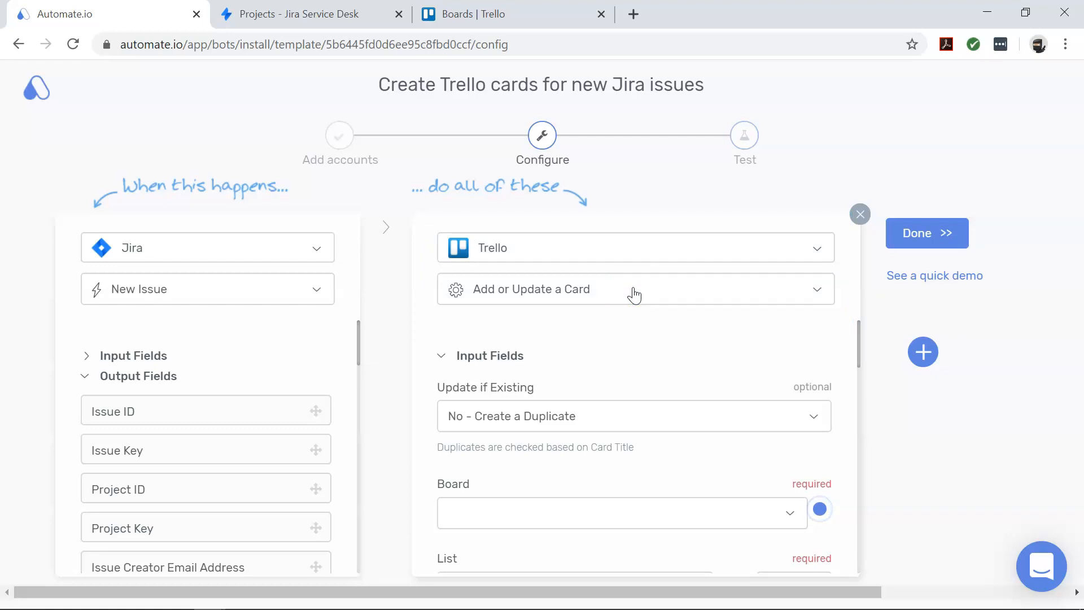
left_click(631, 289)
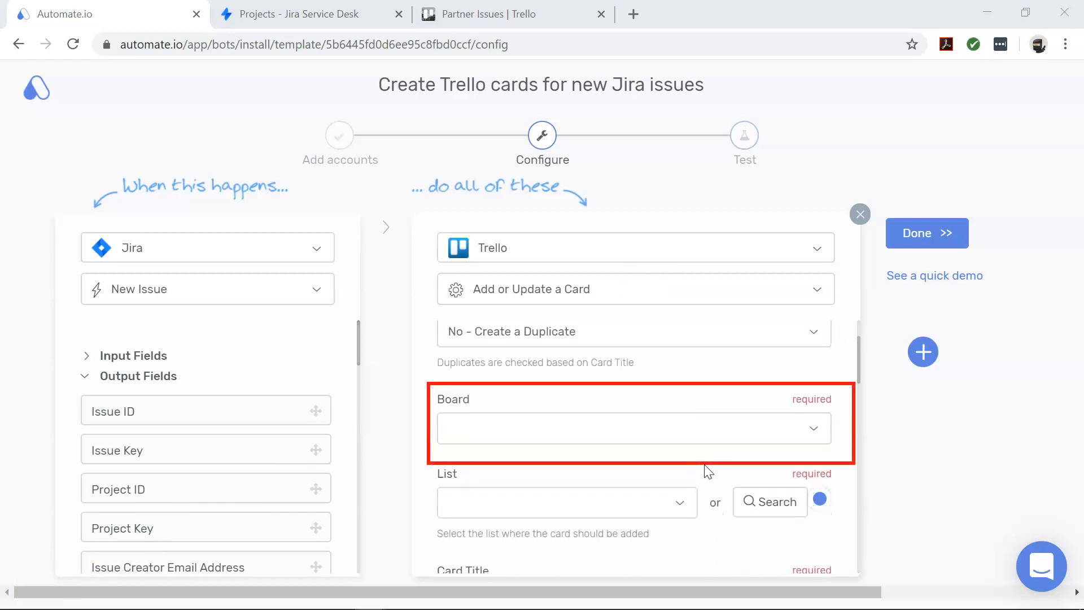
Step: Set the card action to board Partner Issues and list Jira Issues, then click Done
left_click(631, 428)
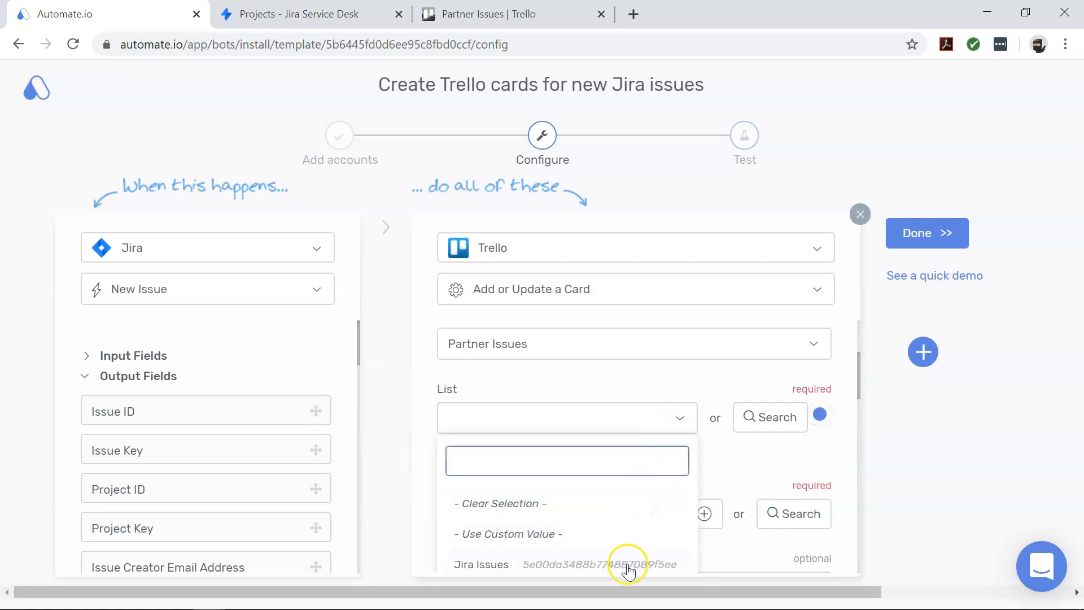
left_click(481, 564)
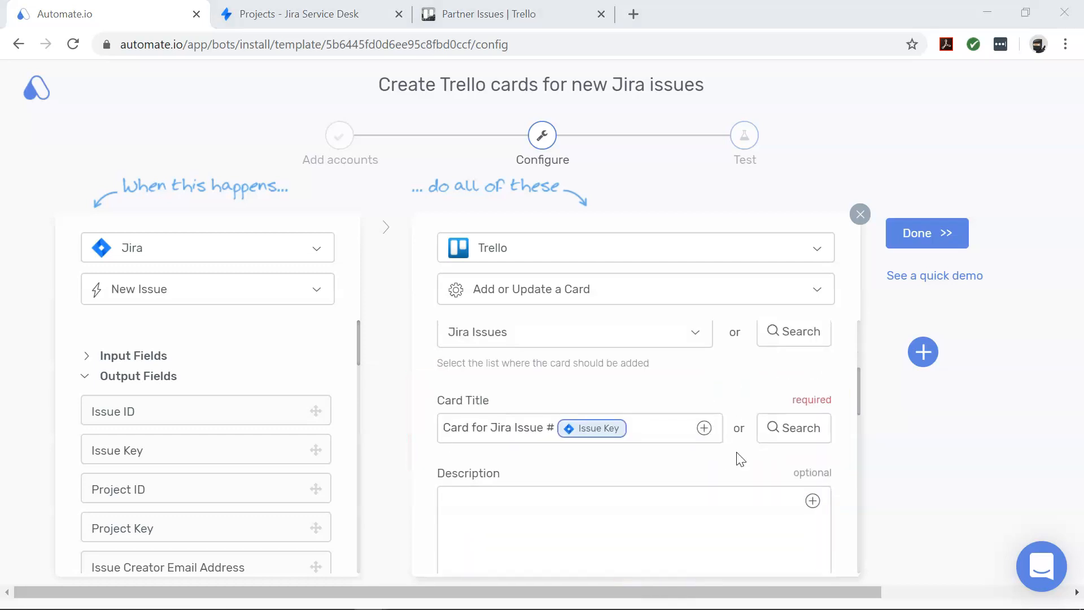
scroll("down", 3)
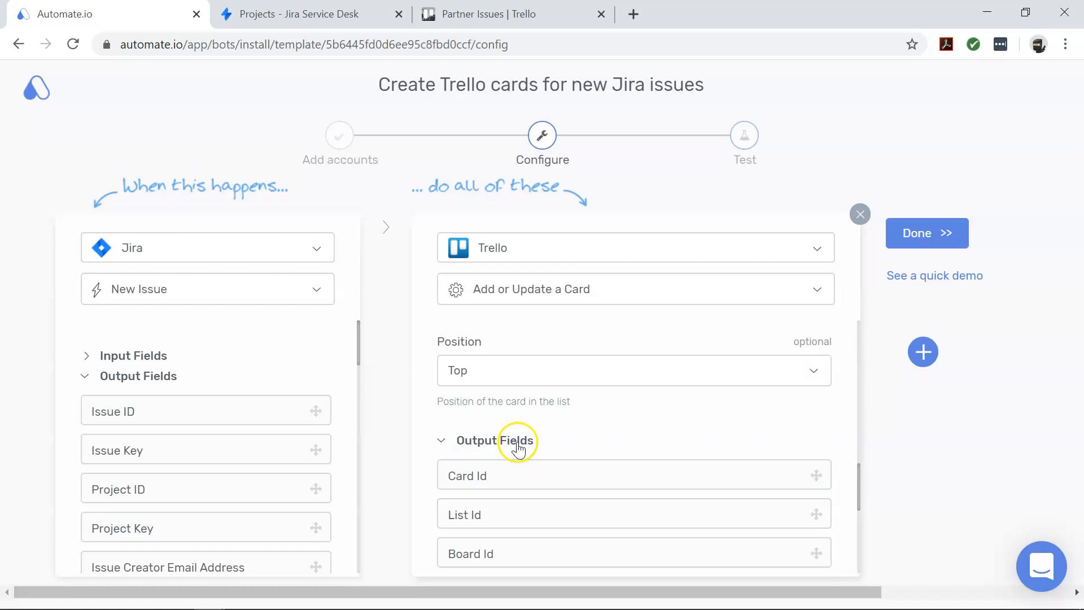
scroll("down", 3)
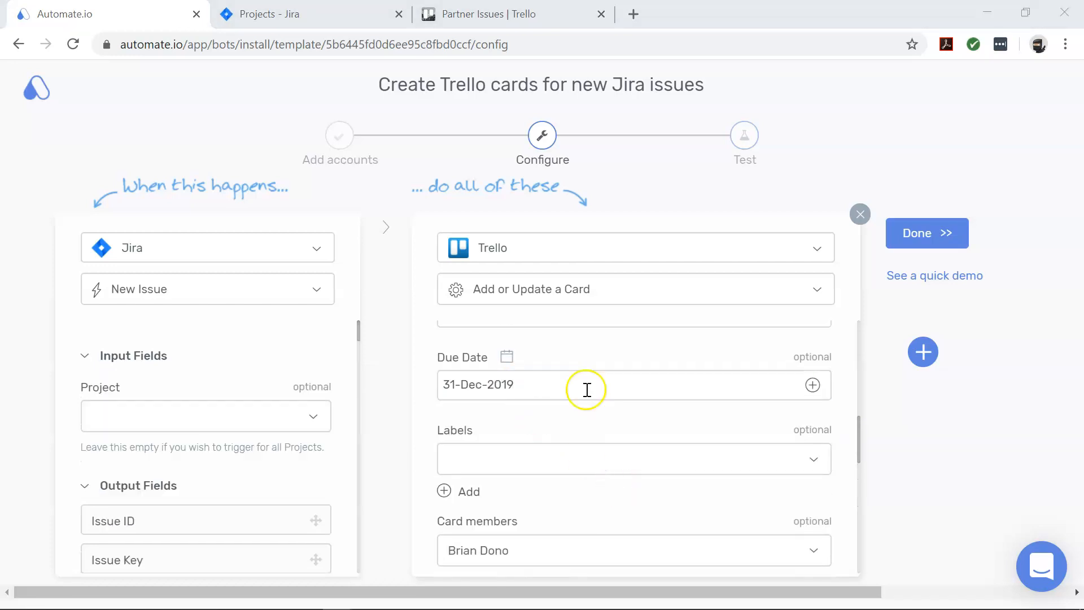
mouse_move(902, 259)
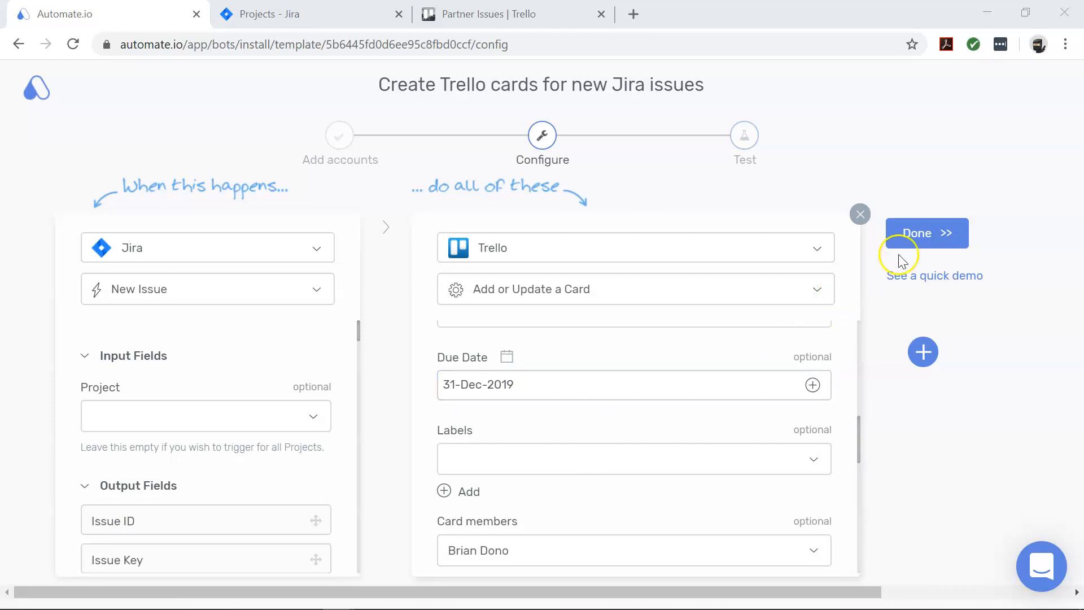
left_click(926, 233)
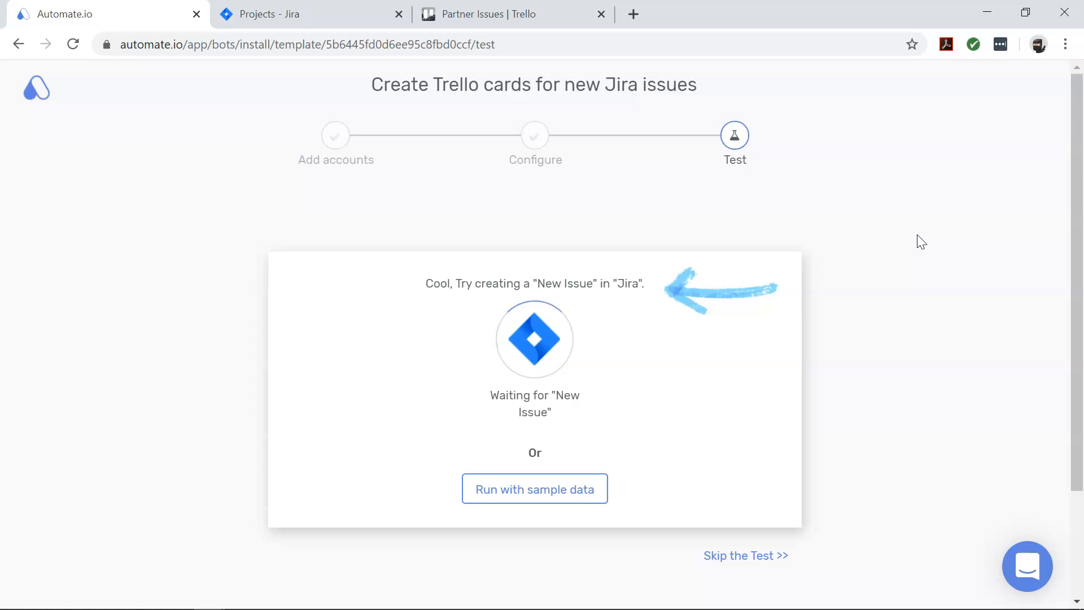
mouse_move(404, 235)
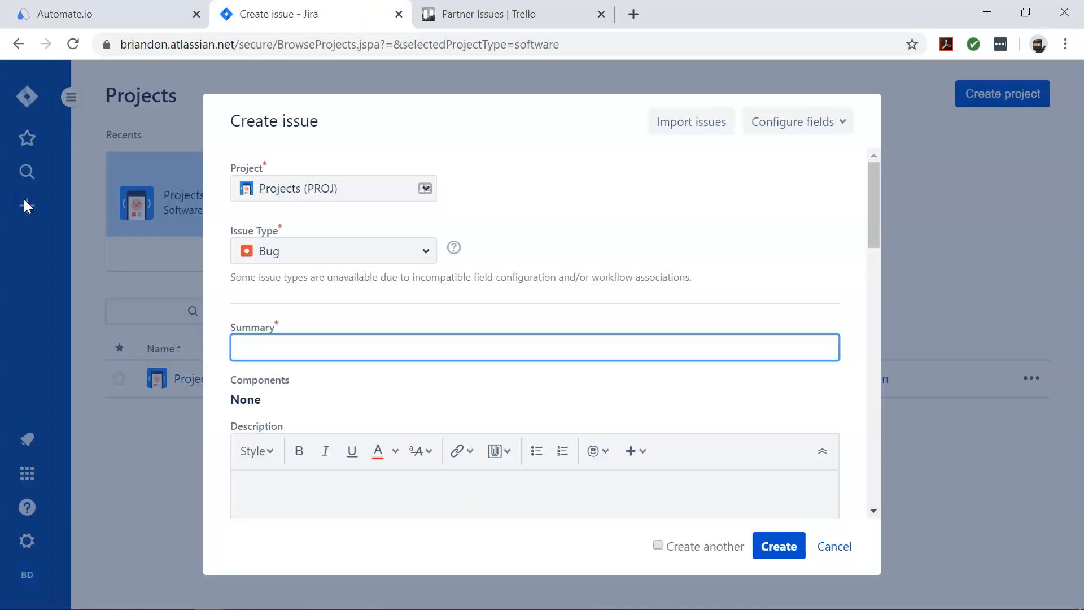
Step: Create the Jira issue "'BUY NOW' button not working" and open its PROJ-1 card in Trello
type("'BUY NOW' button not working")
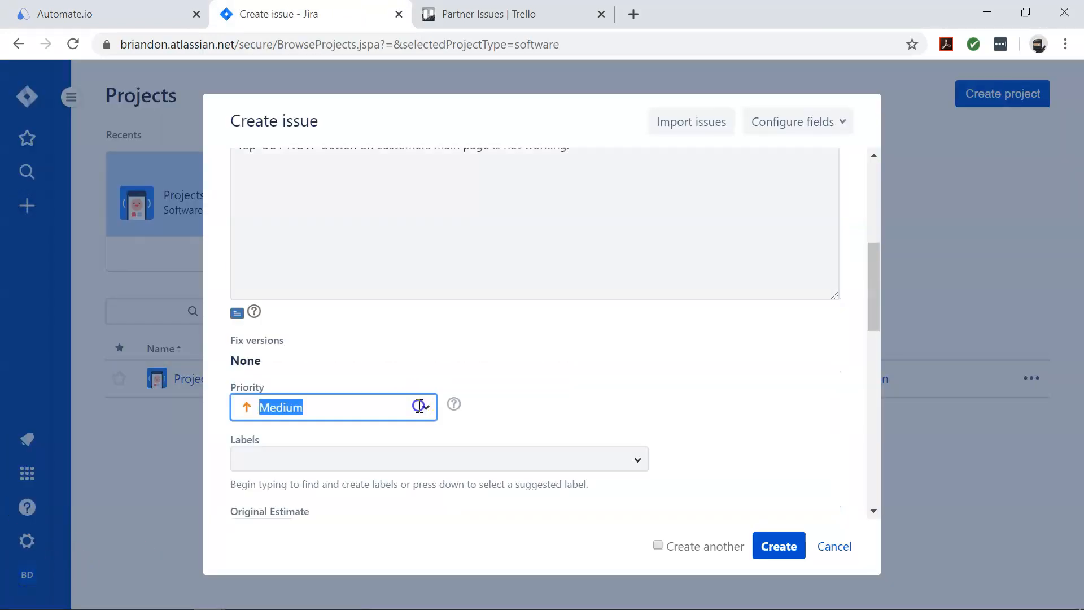
left_click(778, 546)
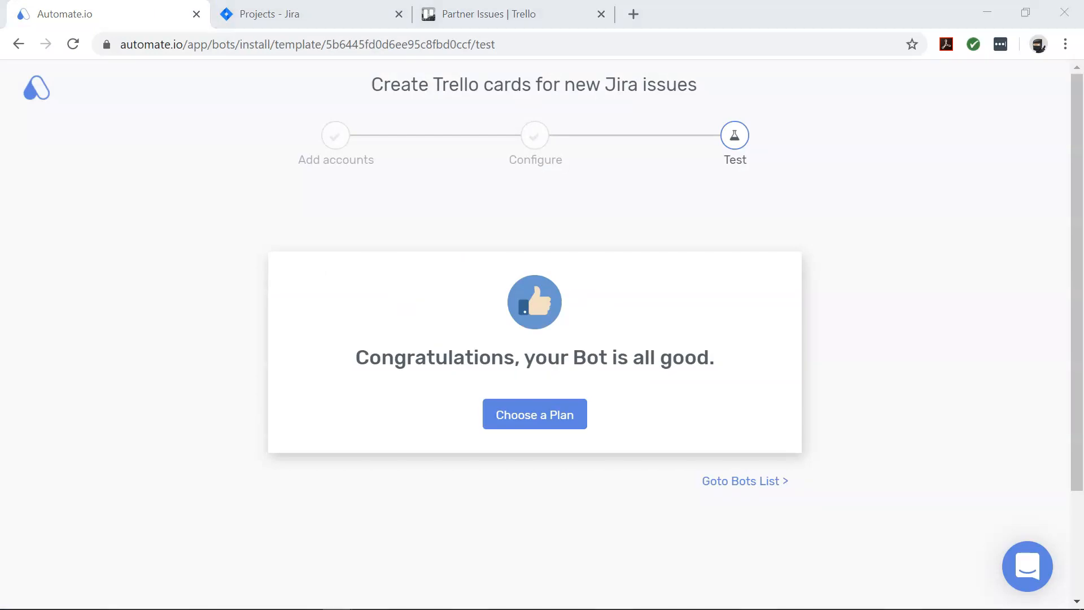
left_click(514, 13)
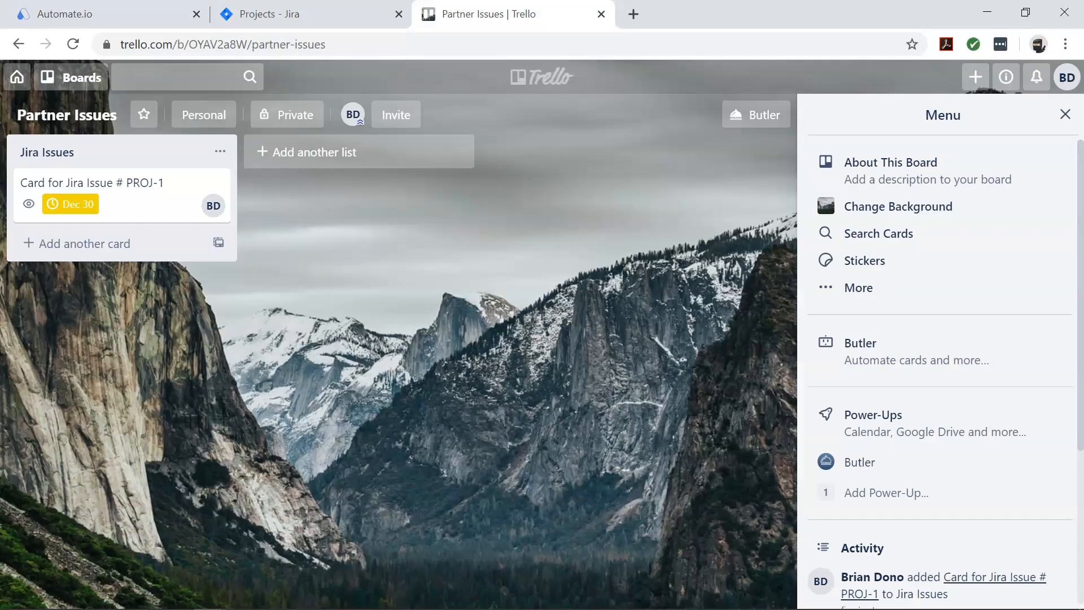
left_click(92, 183)
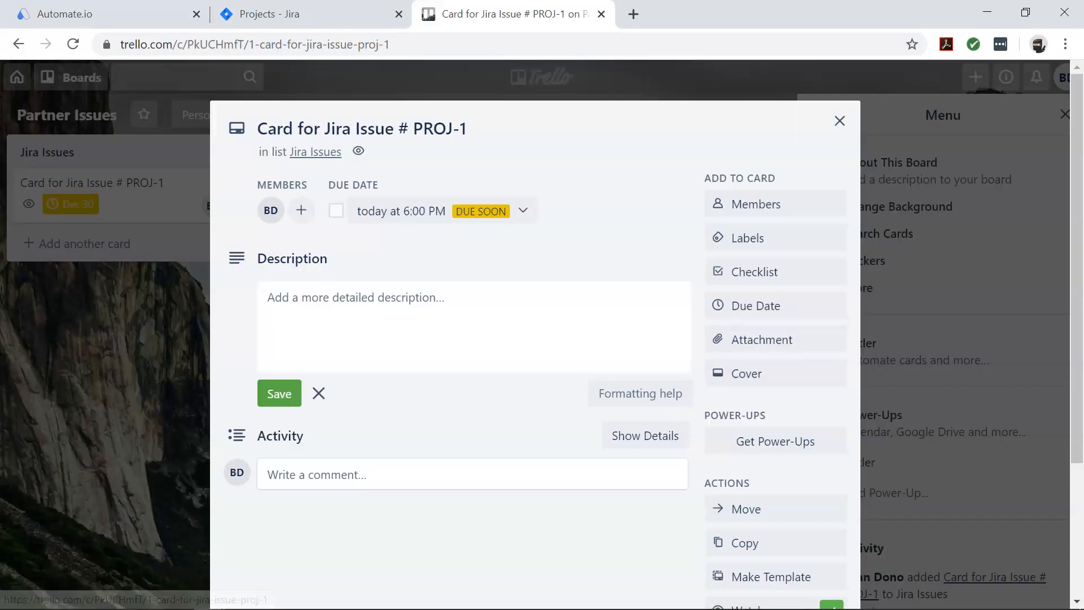
left_click(104, 14)
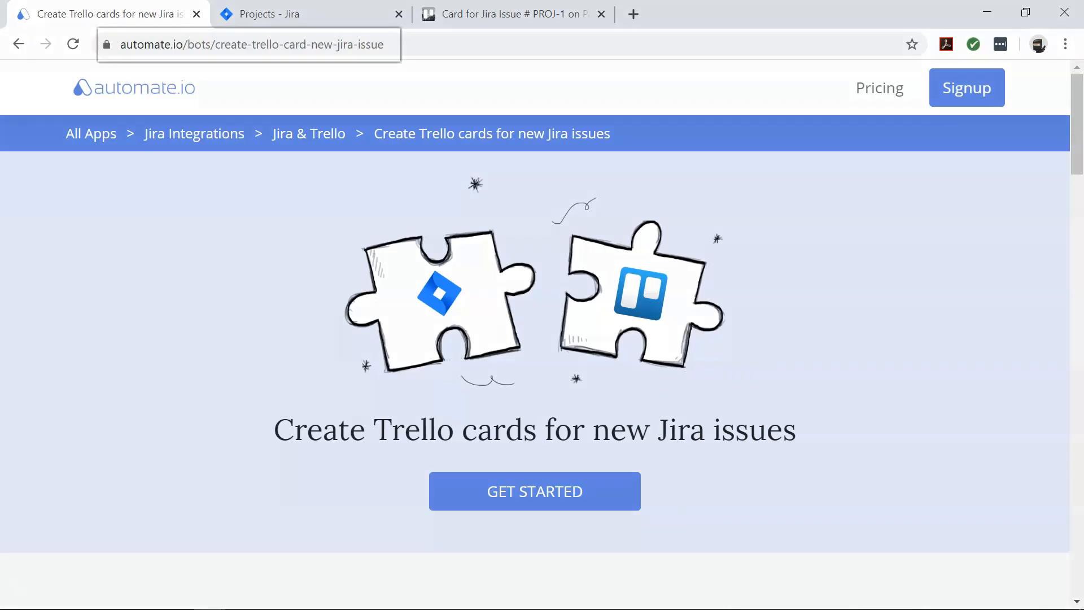